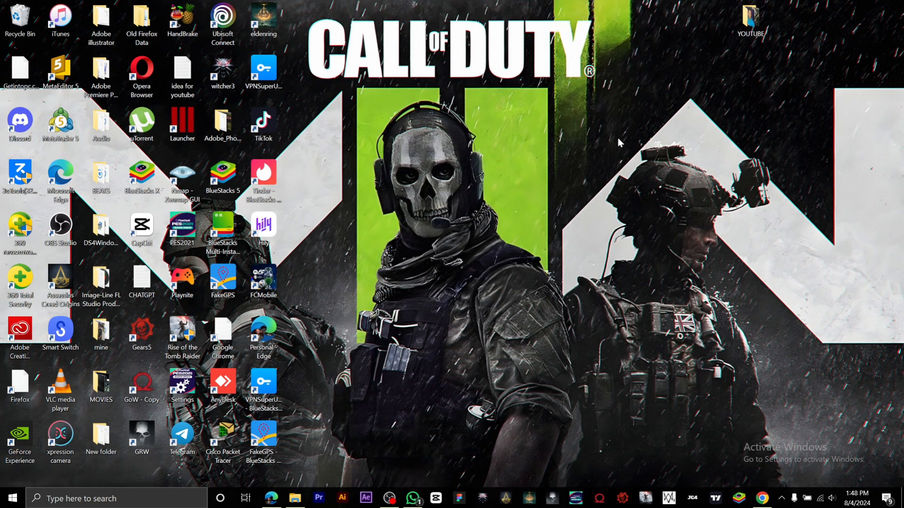
mouse_move(626, 140)
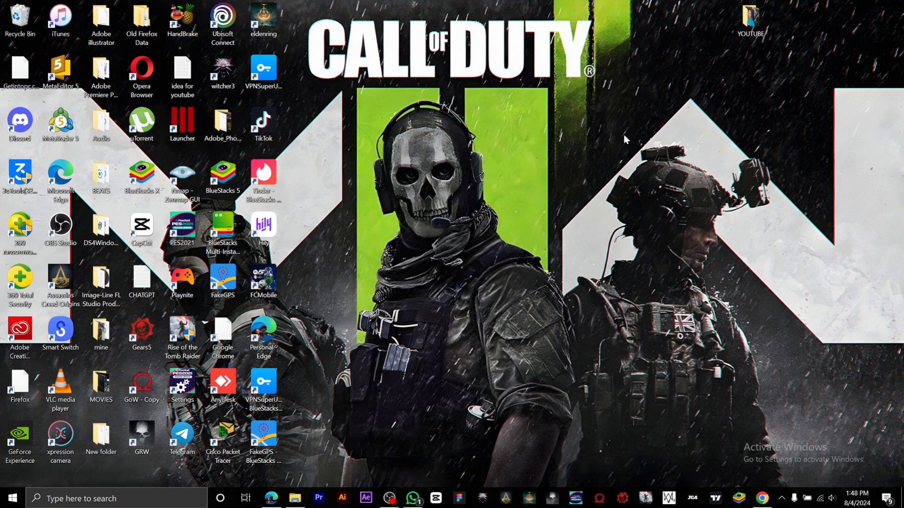
mouse_move(271, 498)
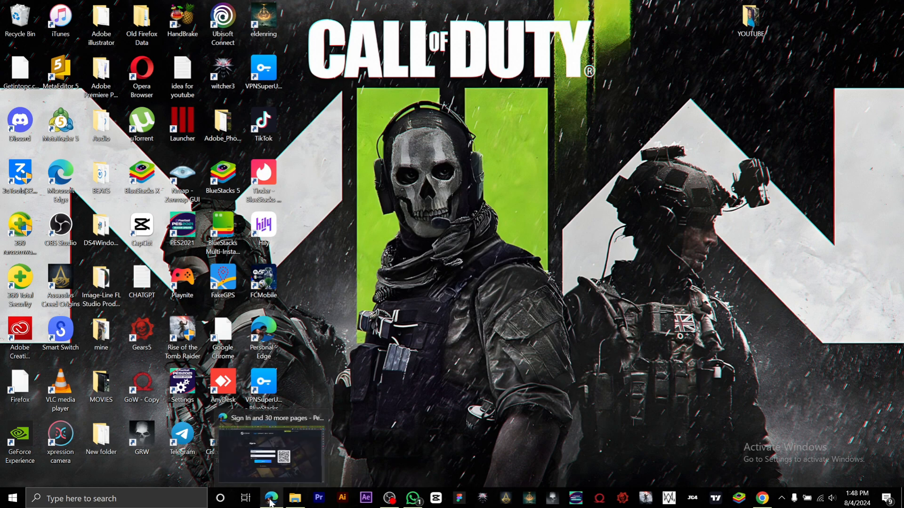
- Bring Edge to the front and enter 'steam' in the address bar
left_click(271, 498)
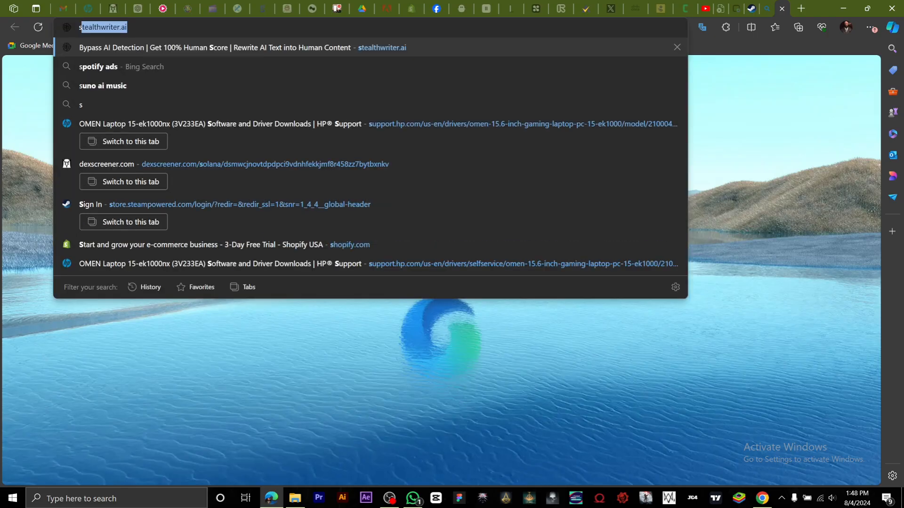
type("steam")
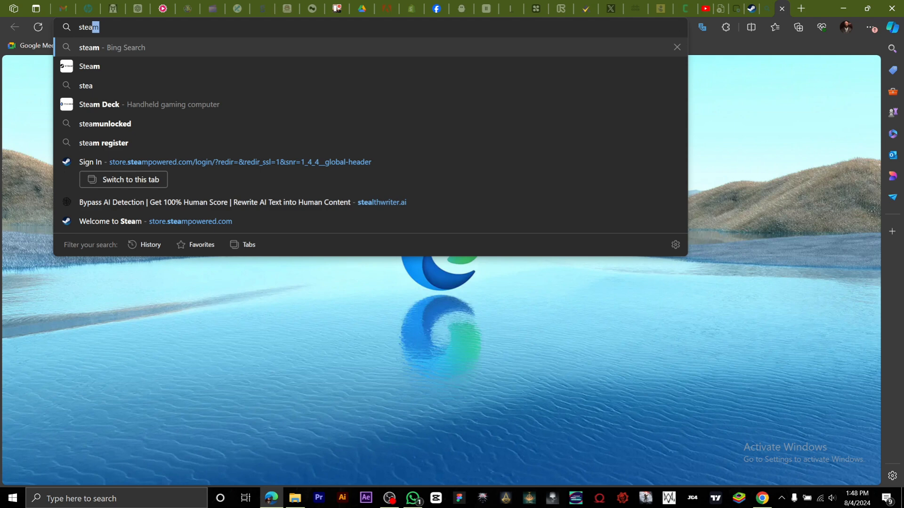
mouse_move(303, 164)
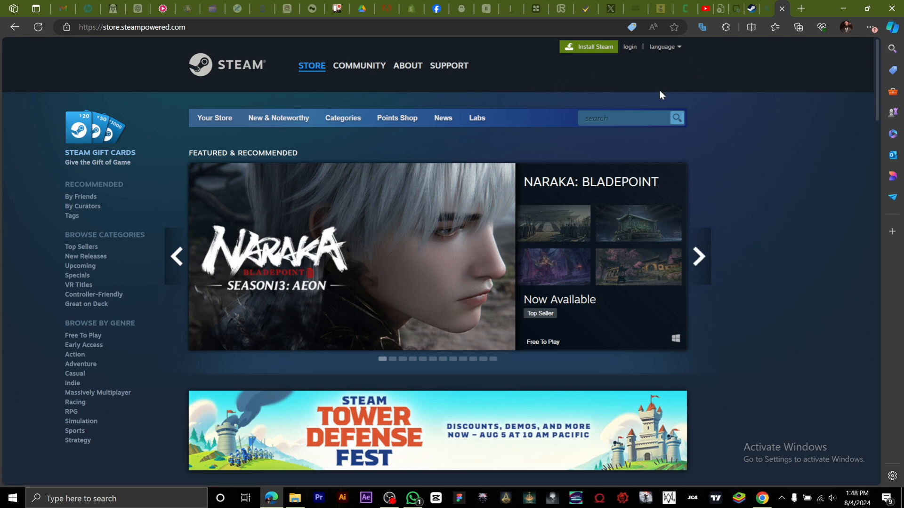
mouse_move(650, 54)
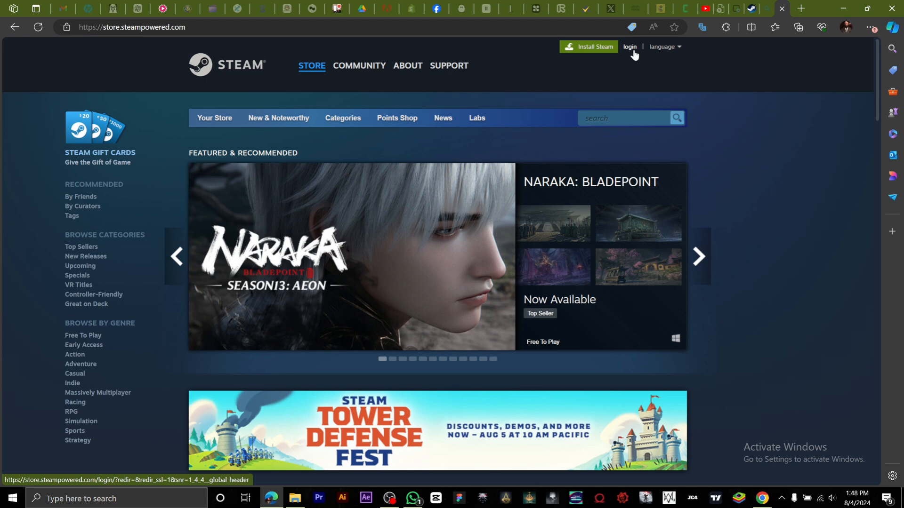
left_click(629, 47)
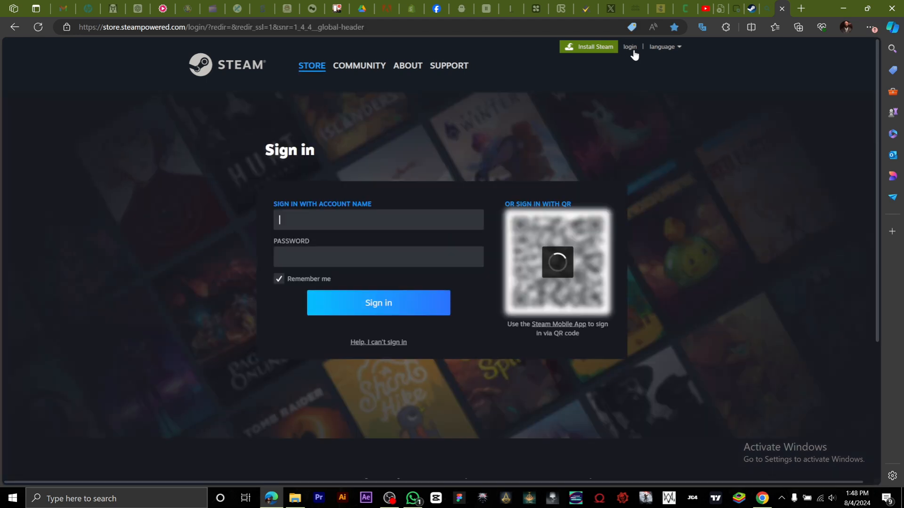
type("ravineyeen")
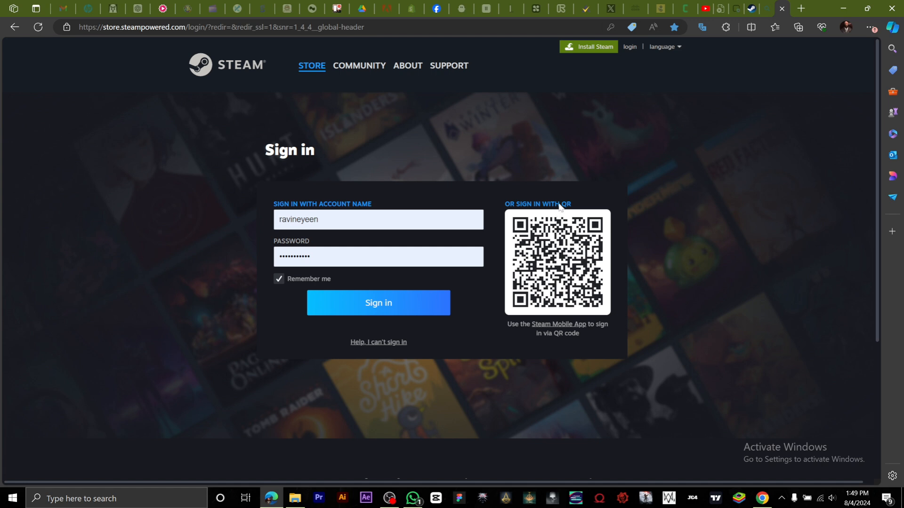
mouse_move(627, 222)
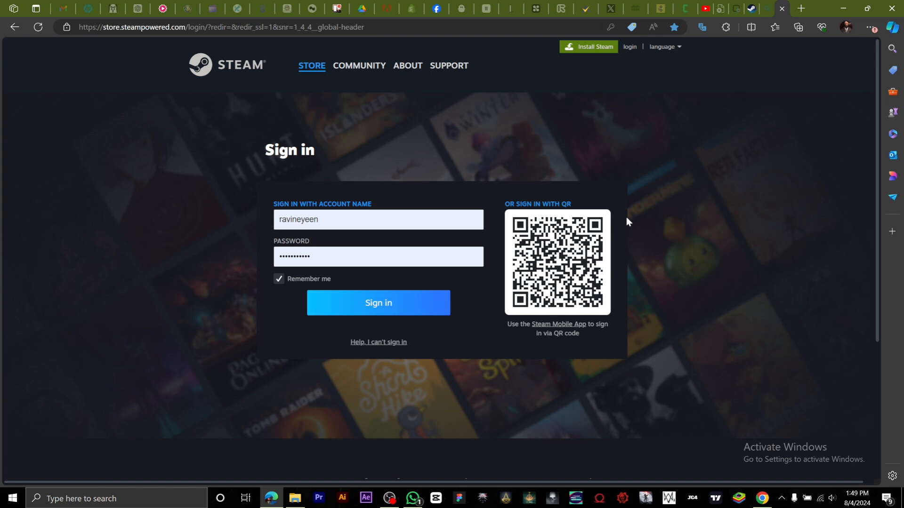
mouse_move(505, 313)
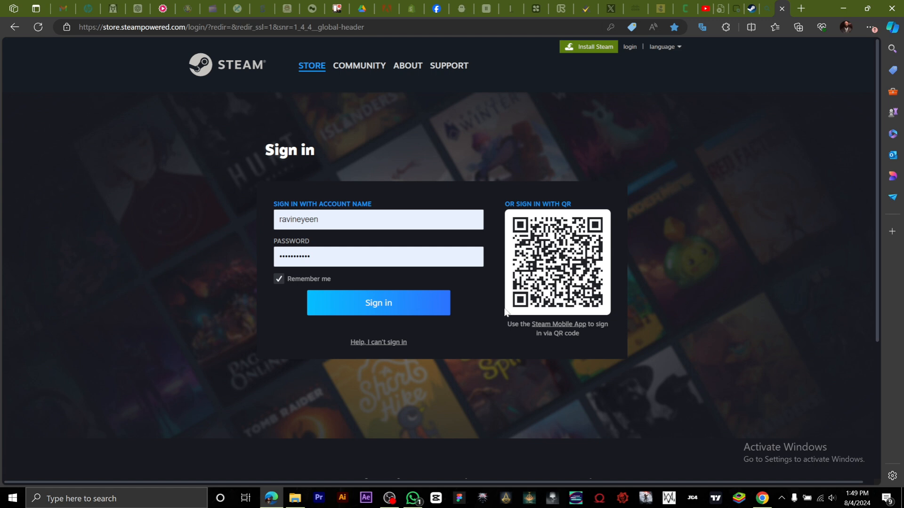
mouse_move(558, 324)
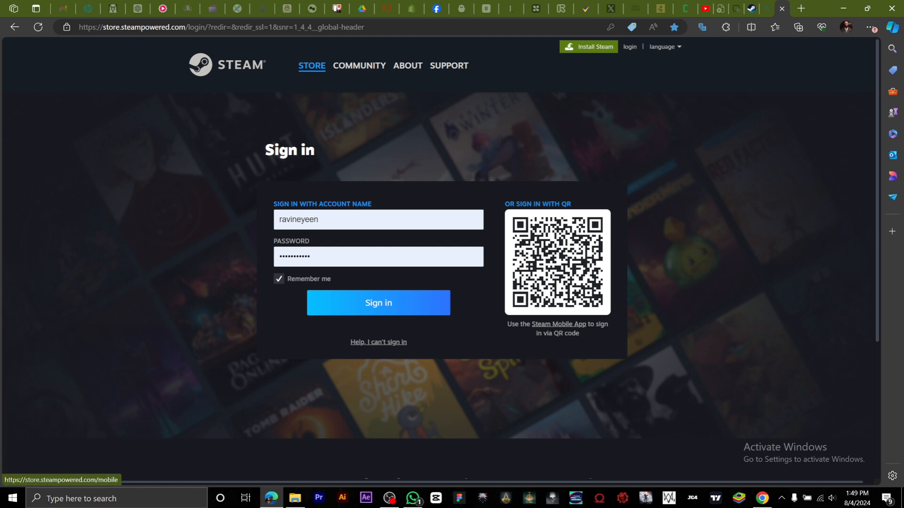
mouse_move(597, 341)
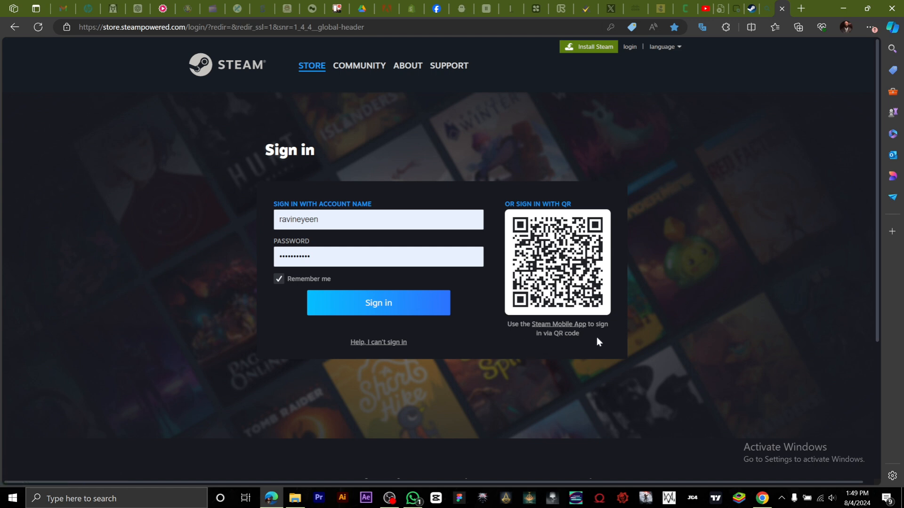
- Submit the sign-in form, which returns a check-your-password-and-account-name error
left_click(378, 220)
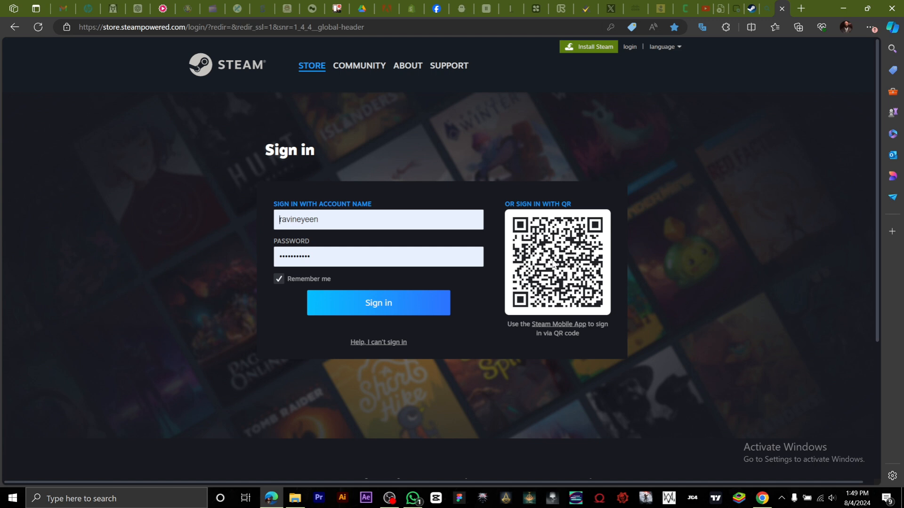
mouse_move(381, 282)
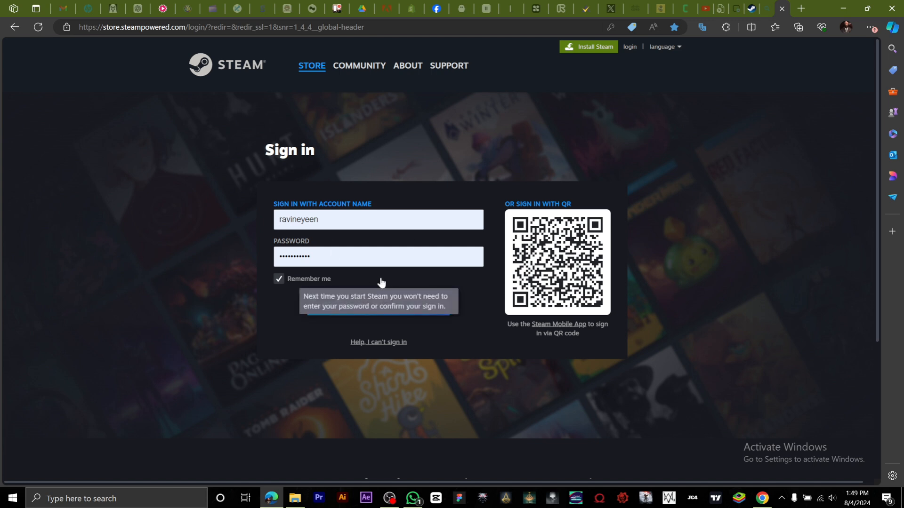
left_click(378, 303)
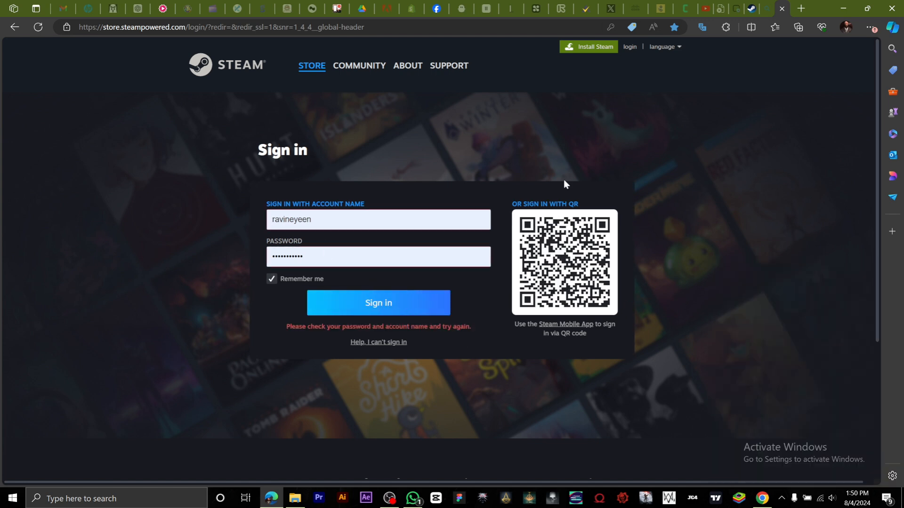
mouse_move(621, 157)
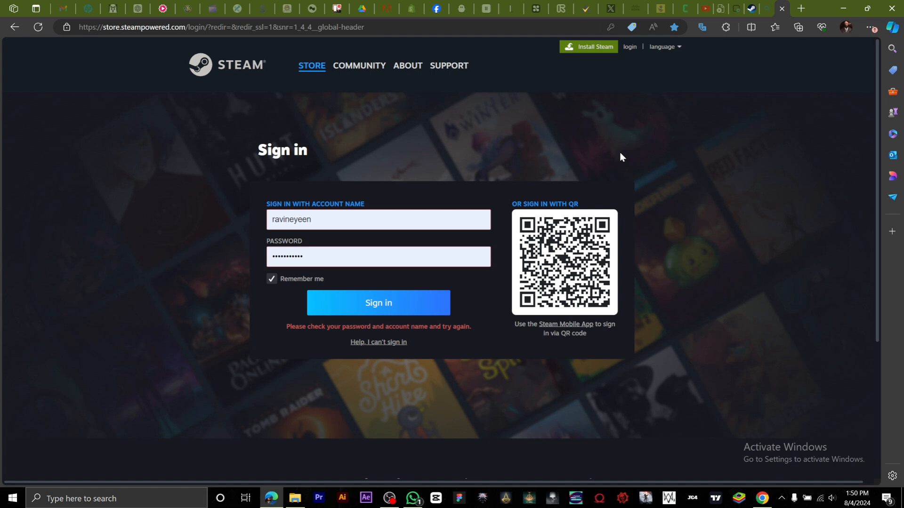
mouse_move(617, 230)
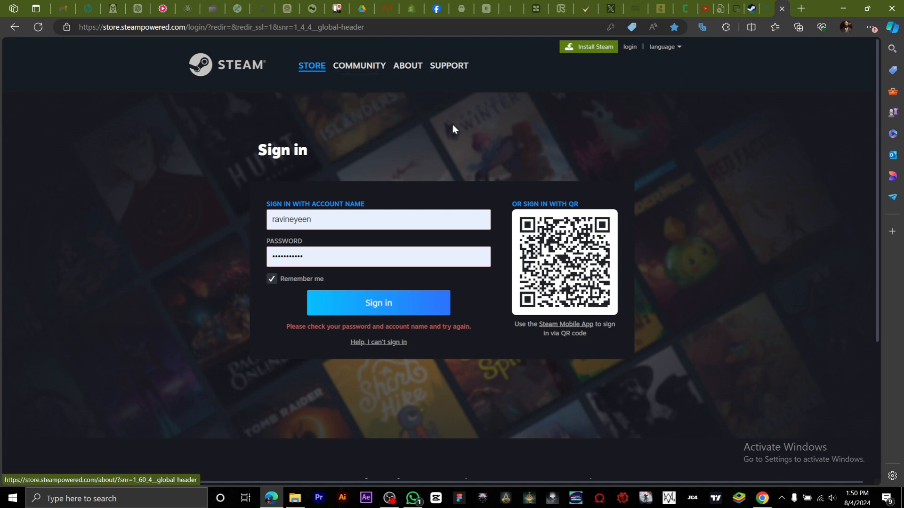
mouse_move(401, 91)
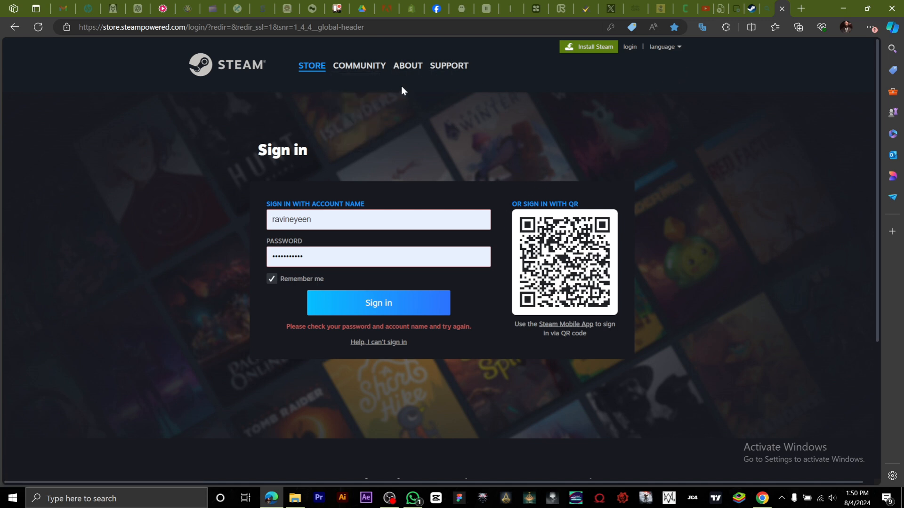